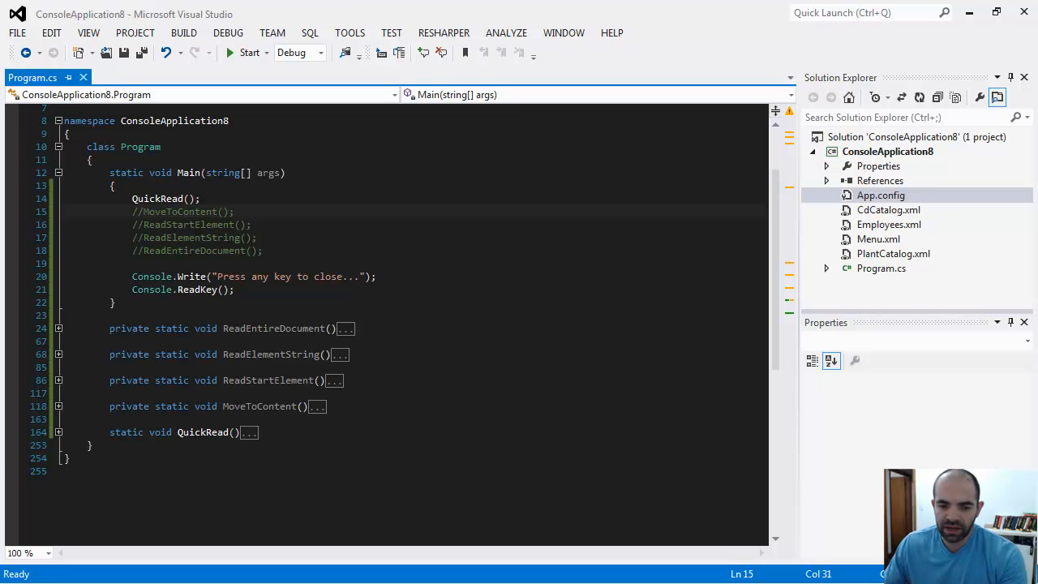
{"action": "mouse_move", "coordinate": [873, 217]}
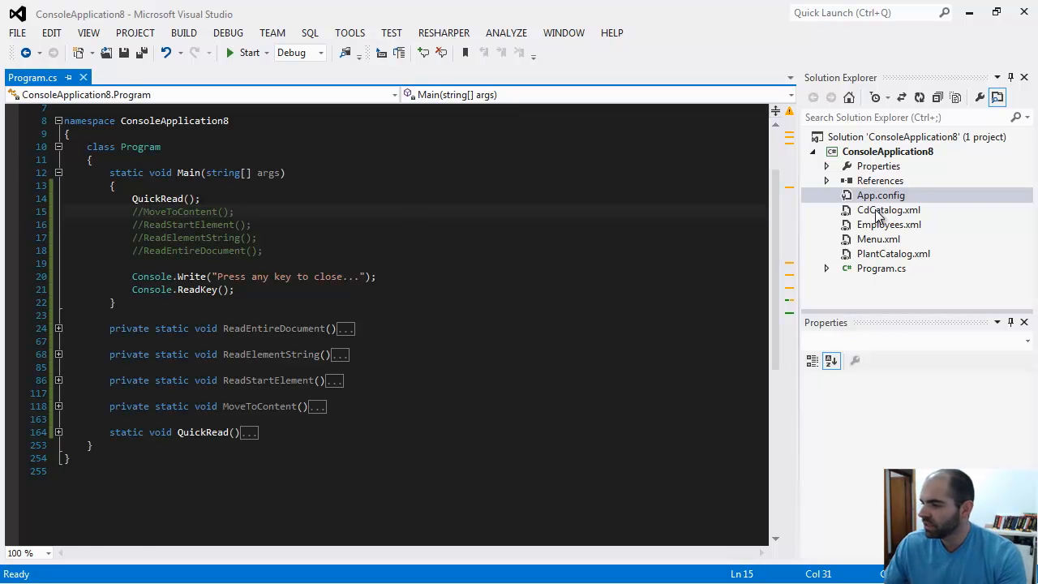
Step: Open CdCatalog.xml from Solution Explorer beside Program.cs
{"action": "double_click", "coordinate": [888, 209]}
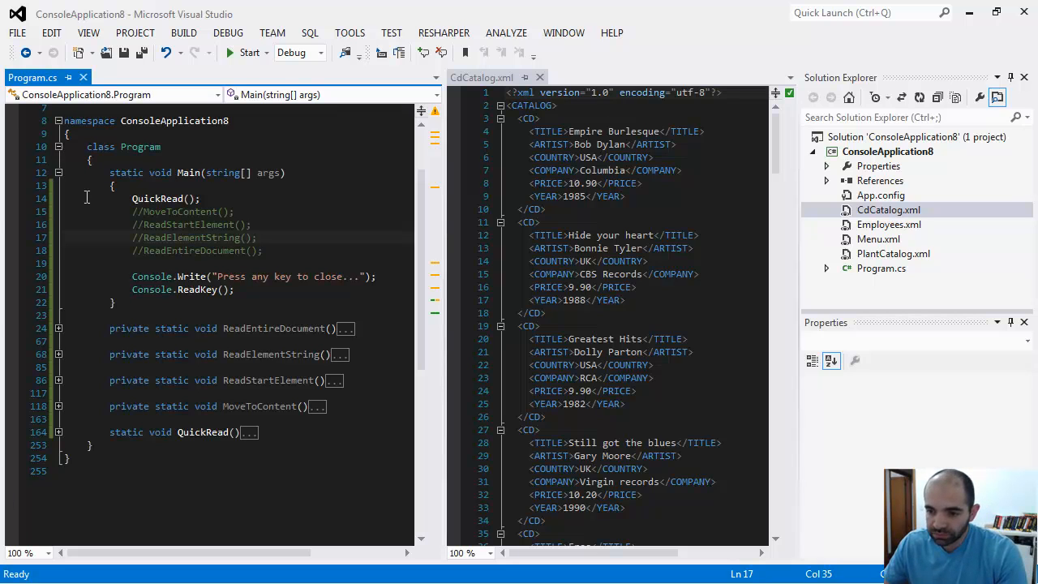
Step: Run the console app once from the QuickRead call in Main, then stop it
{"action": "left_click", "coordinate": [201, 198]}
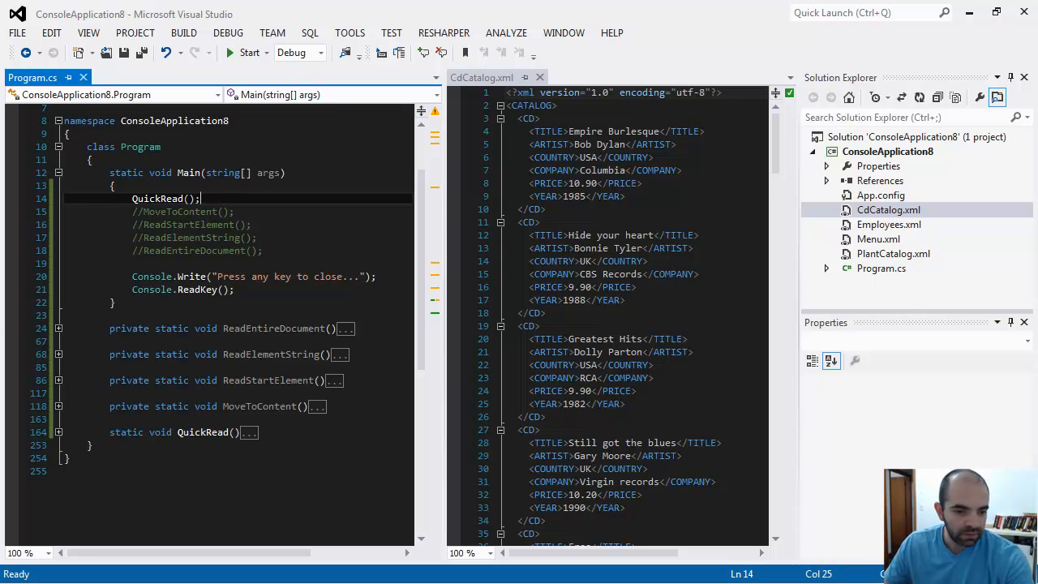
{"action": "left_click", "coordinate": [247, 52]}
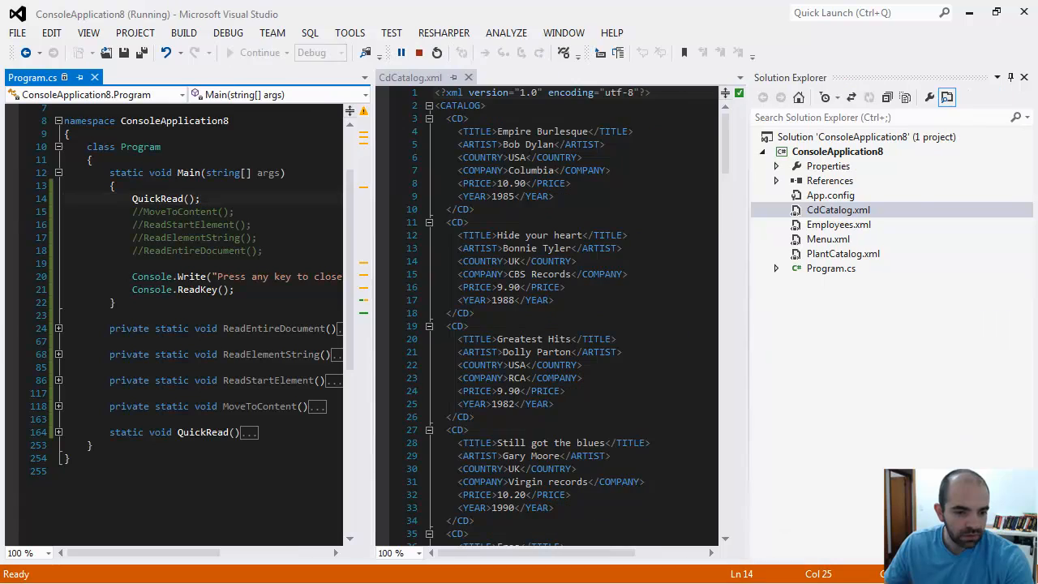
{"action": "left_click", "coordinate": [418, 52]}
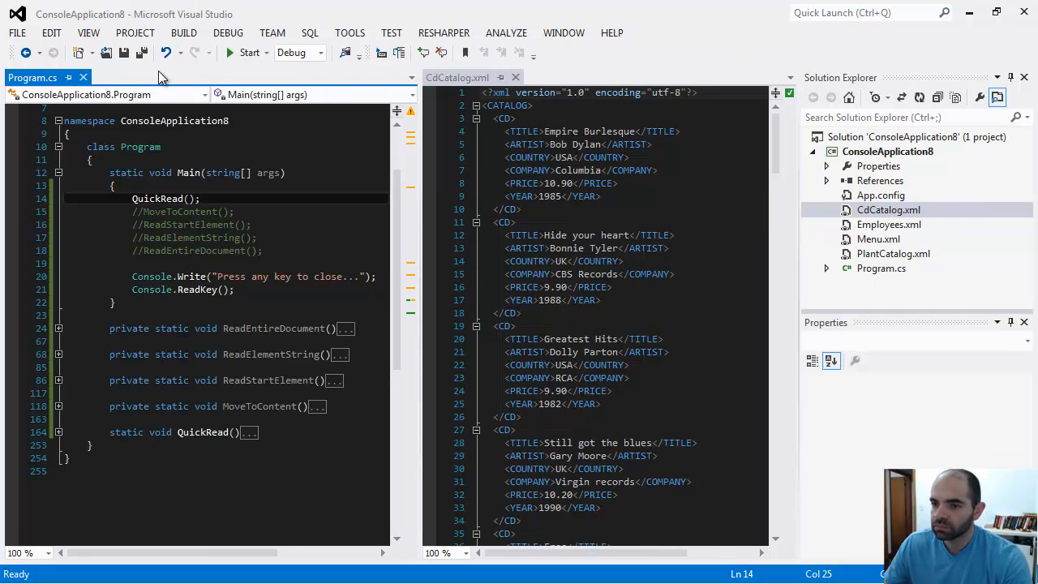
{"action": "mouse_move", "coordinate": [847, 198]}
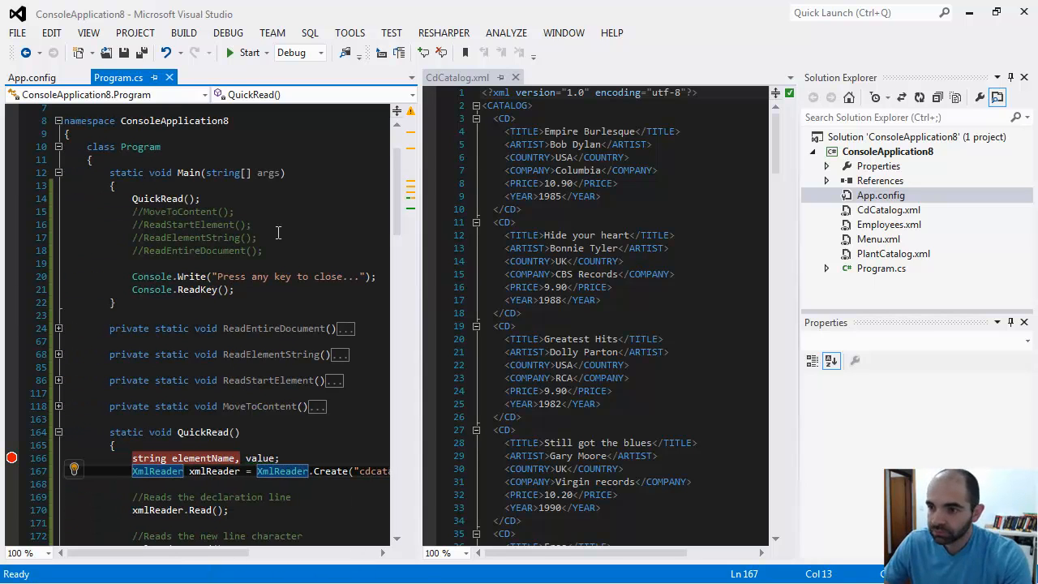
Step: Start debugging to the XmlReader.Create breakpoint, docking CdCatalog.xml among the editor tabs
{"action": "left_click", "coordinate": [247, 52]}
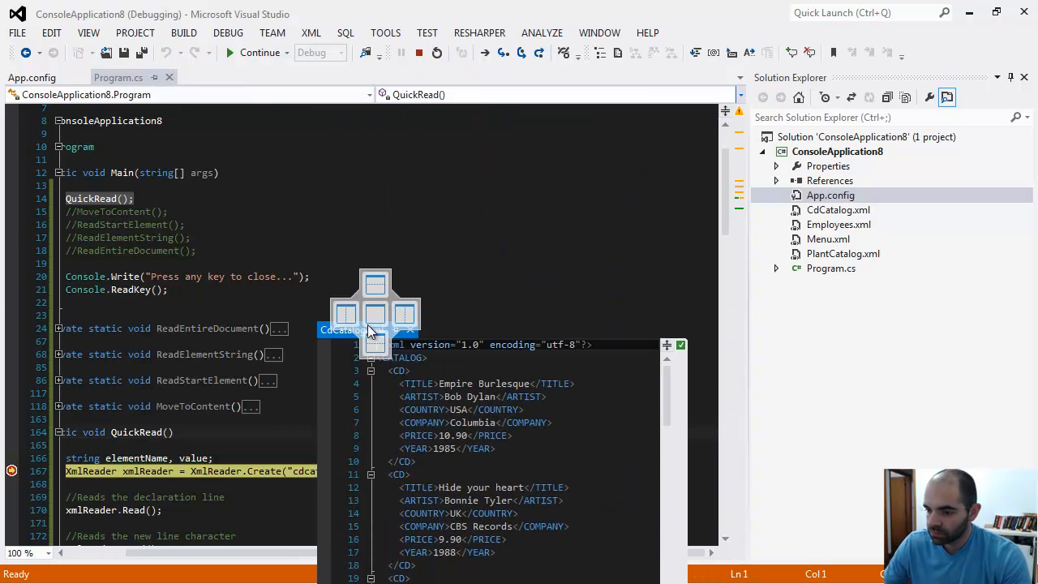
{"action": "left_click", "coordinate": [219, 78]}
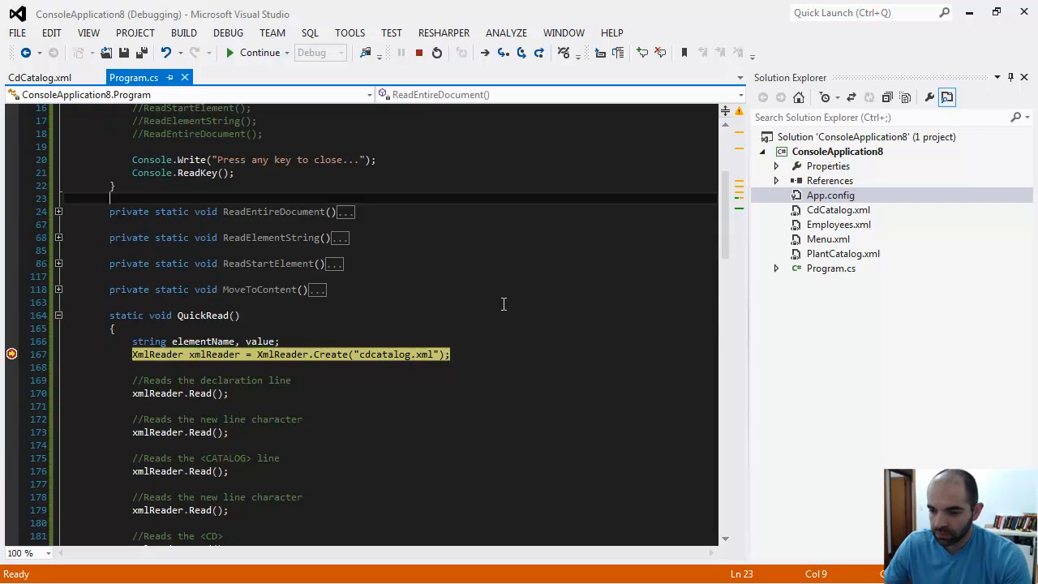
{"action": "scroll", "scroll_direction": "up", "scroll_amount": 3}
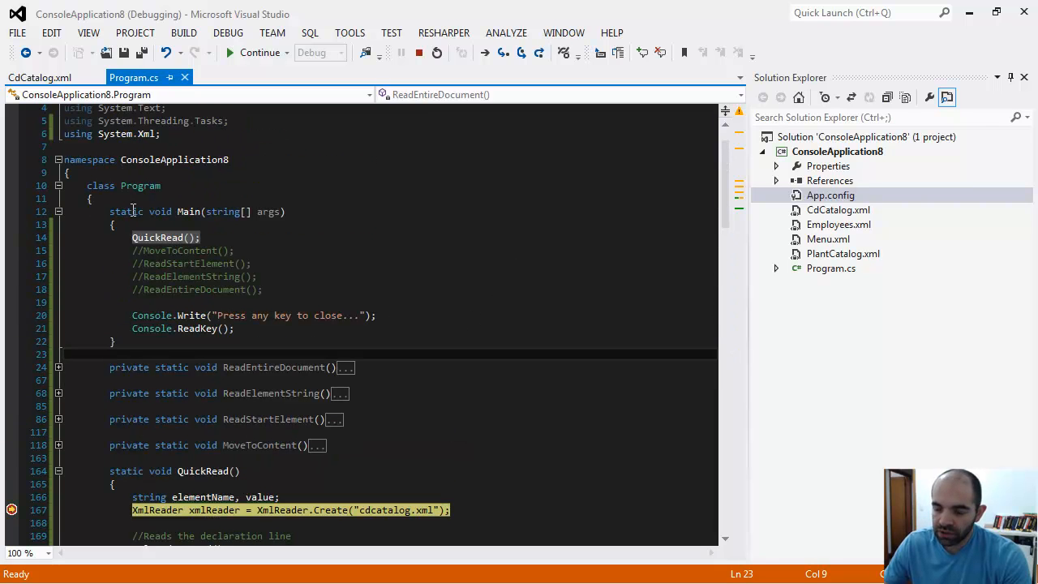
{"action": "left_click", "coordinate": [133, 237]}
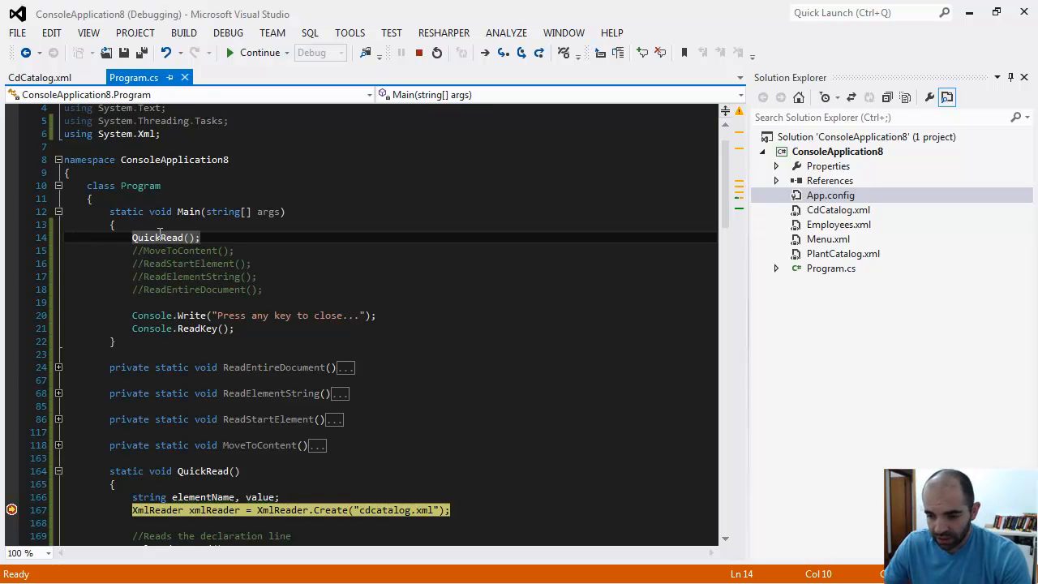
{"action": "scroll", "scroll_direction": "down", "scroll_amount": 3}
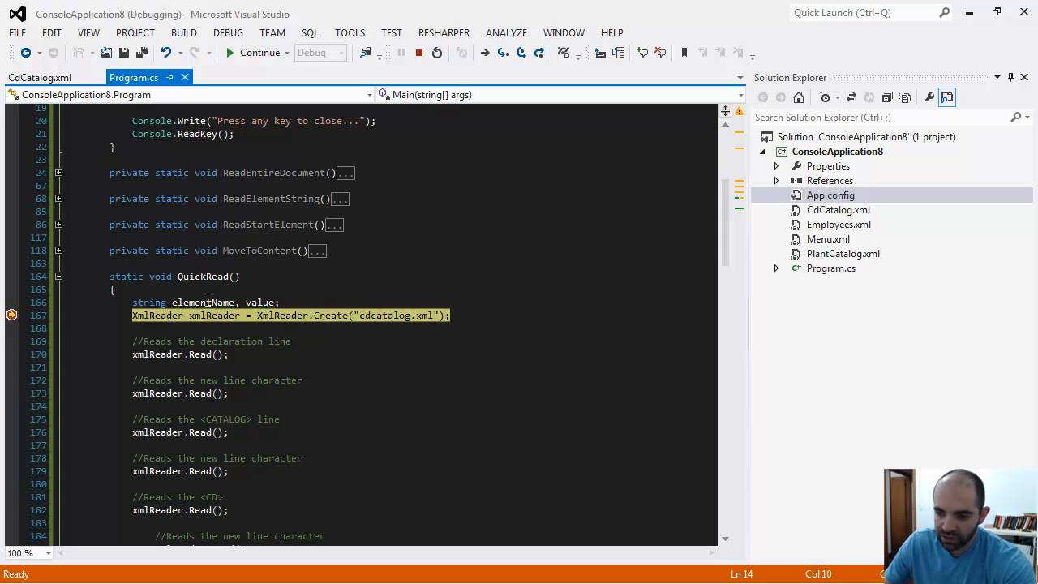
{"action": "mouse_move", "coordinate": [514, 355]}
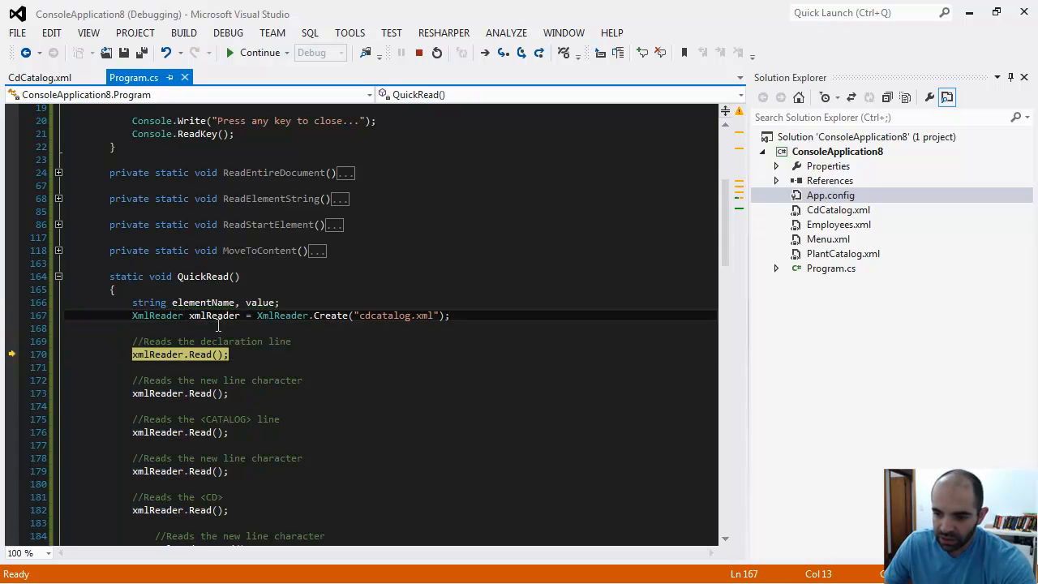
Step: Highlight the XmlReader uses and bring CdCatalog.xml back beside the paused QuickRead code
{"action": "double_click", "coordinate": [159, 315]}
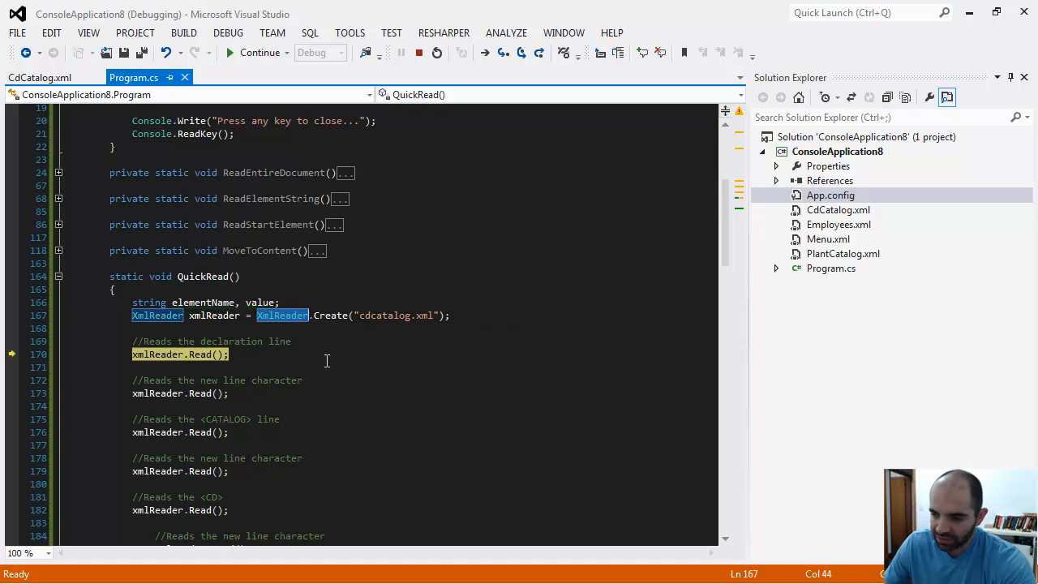
{"action": "mouse_move", "coordinate": [363, 315]}
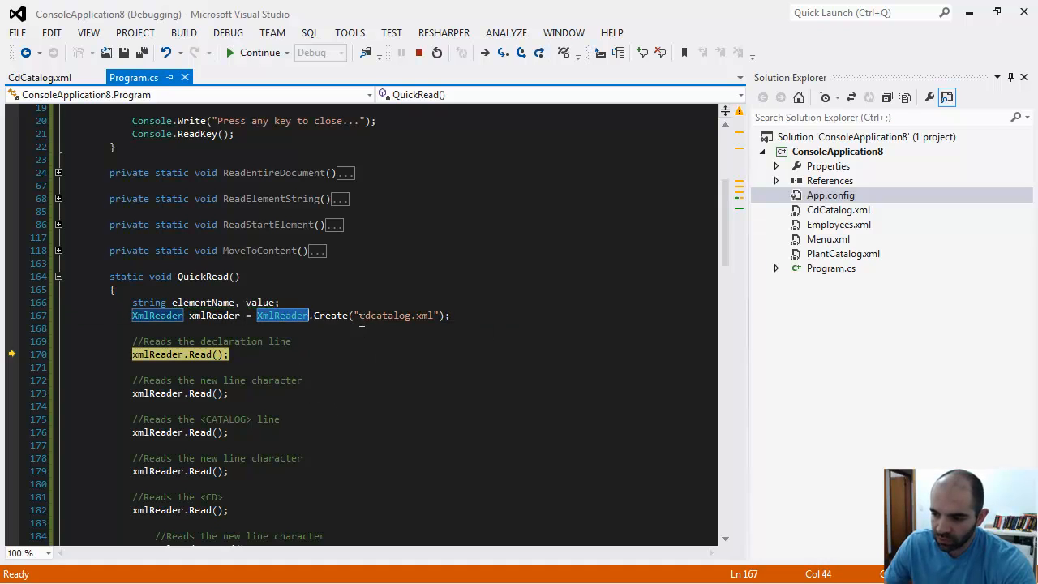
{"action": "mouse_move", "coordinate": [835, 217]}
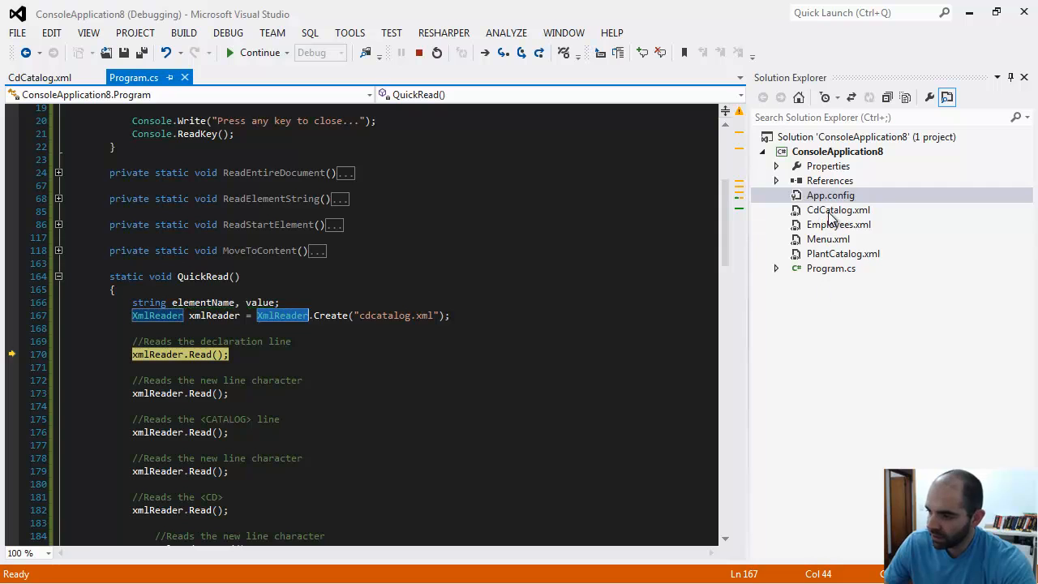
{"action": "left_click", "coordinate": [838, 209]}
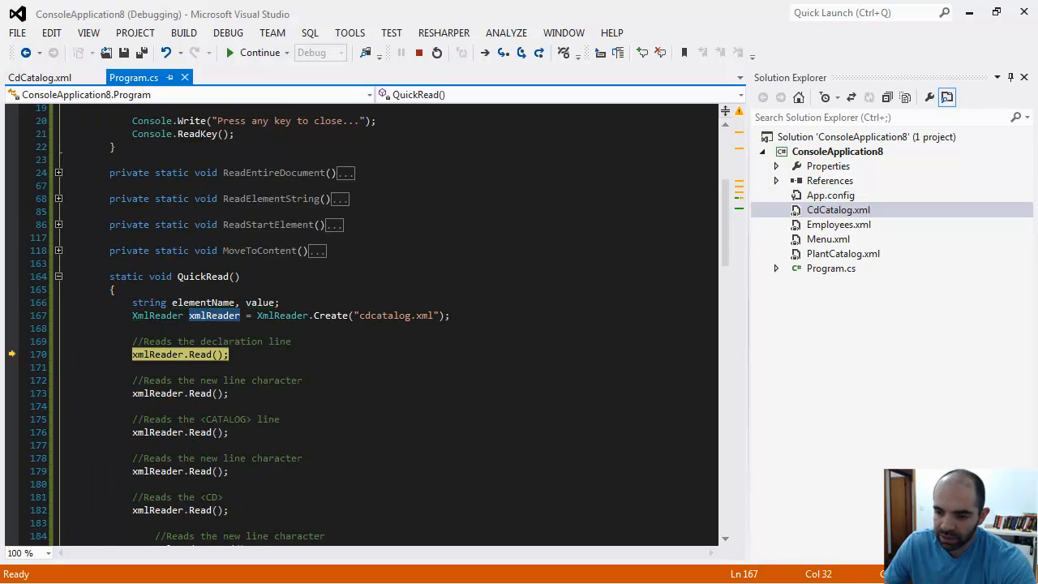
{"action": "scroll", "scroll_direction": "down", "scroll_amount": 3}
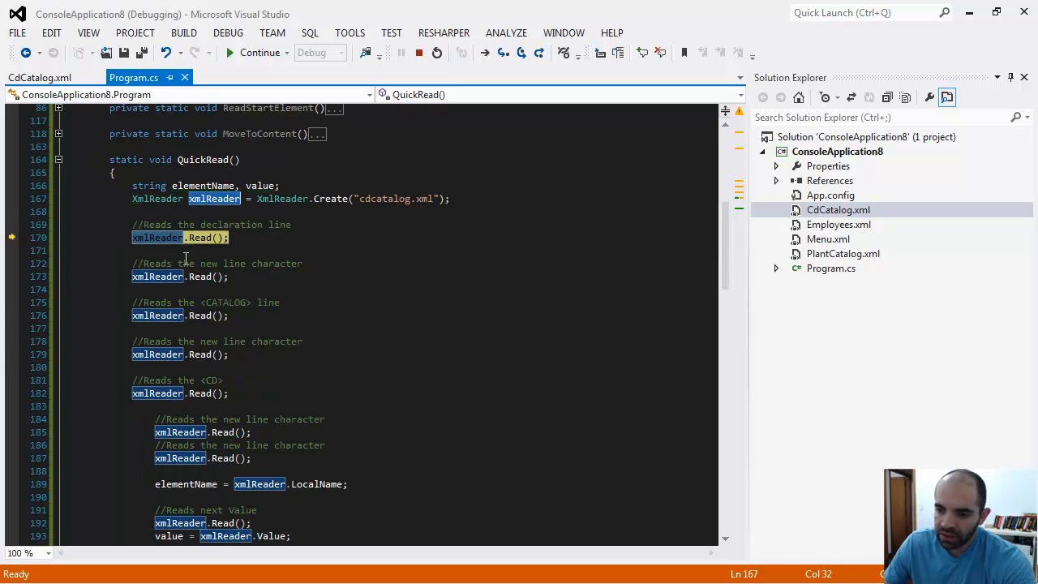
{"action": "mouse_move", "coordinate": [294, 295]}
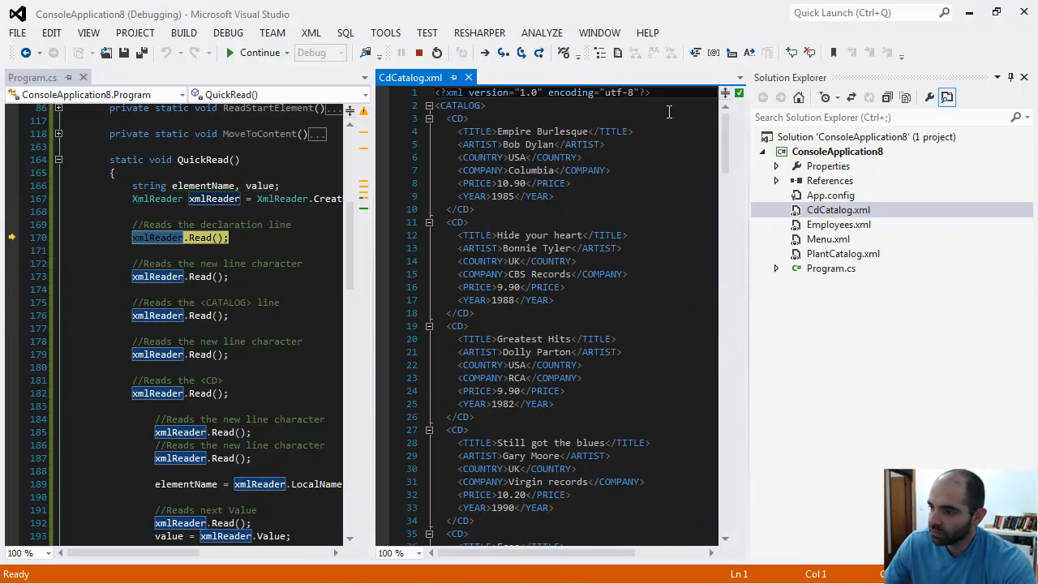
Step: Check xmlReader's DataTip, then step over the Read calls toward the elementName assignment
{"action": "left_click", "coordinate": [649, 90]}
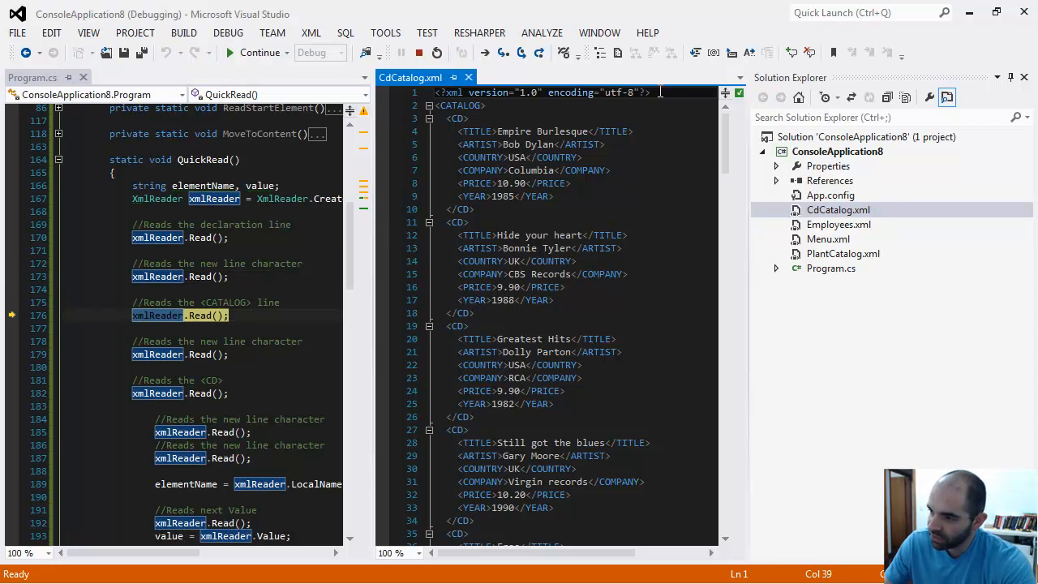
{"action": "mouse_move", "coordinate": [159, 276]}
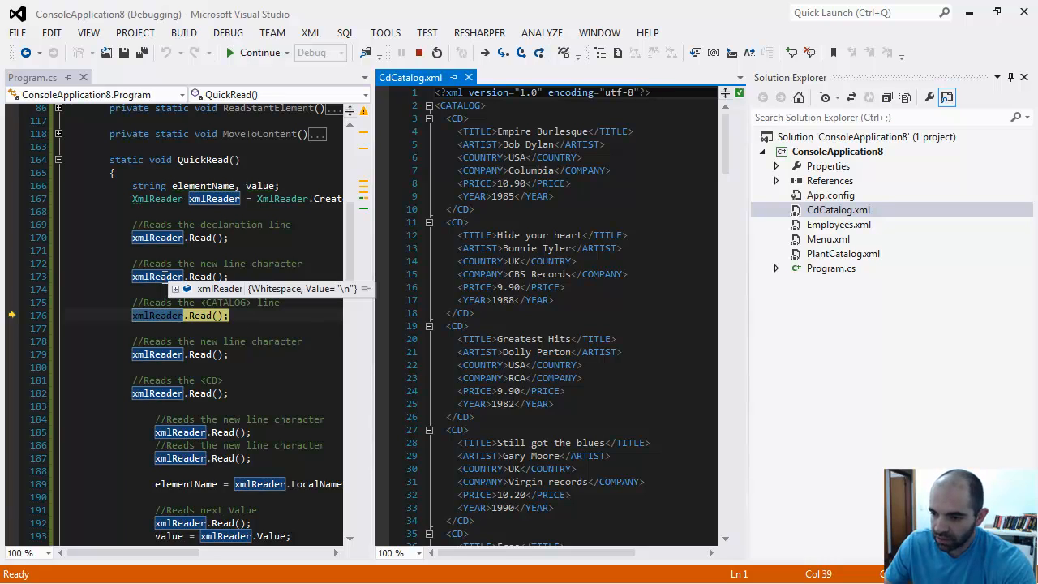
{"action": "left_click", "coordinate": [650, 91]}
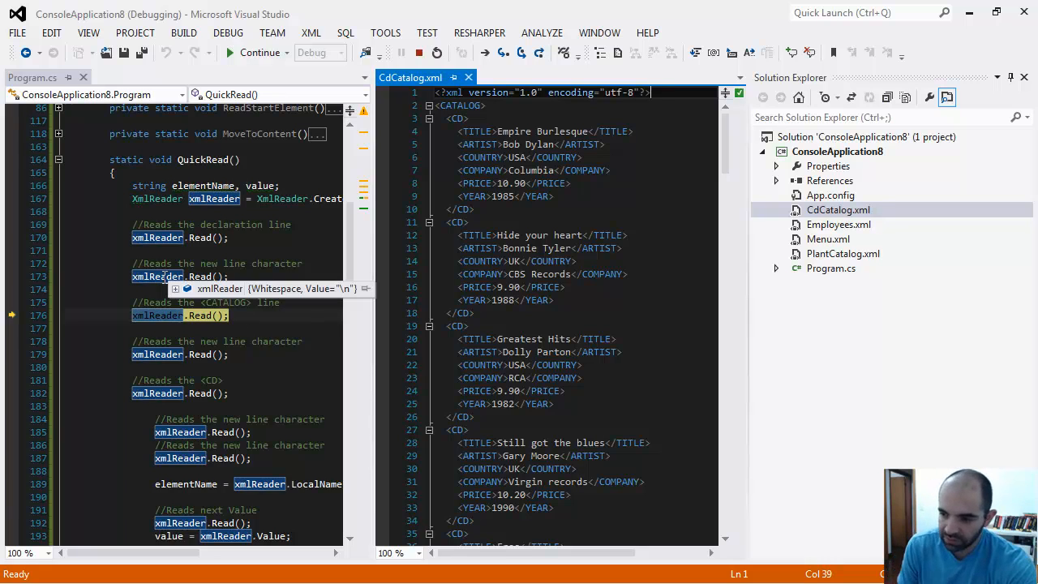
{"action": "mouse_move", "coordinate": [187, 339]}
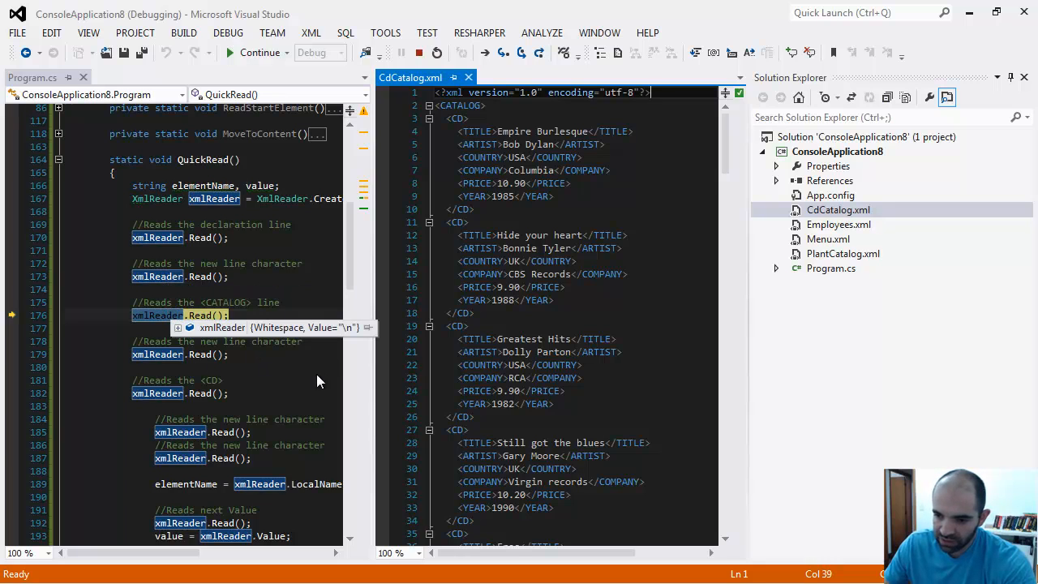
{"action": "key", "text": "F10"}
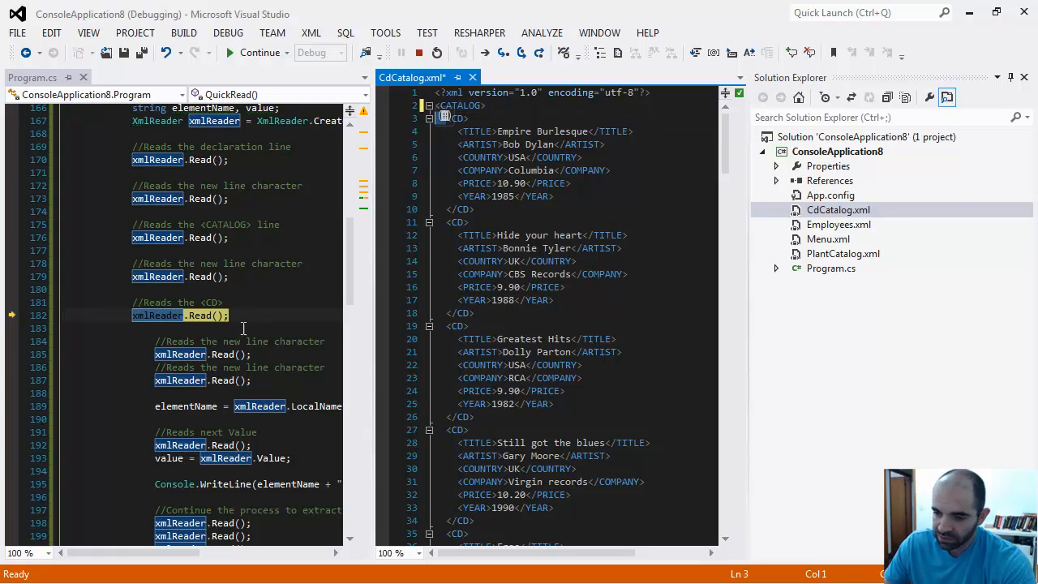
{"action": "scroll", "scroll_direction": "down", "scroll_amount": 3}
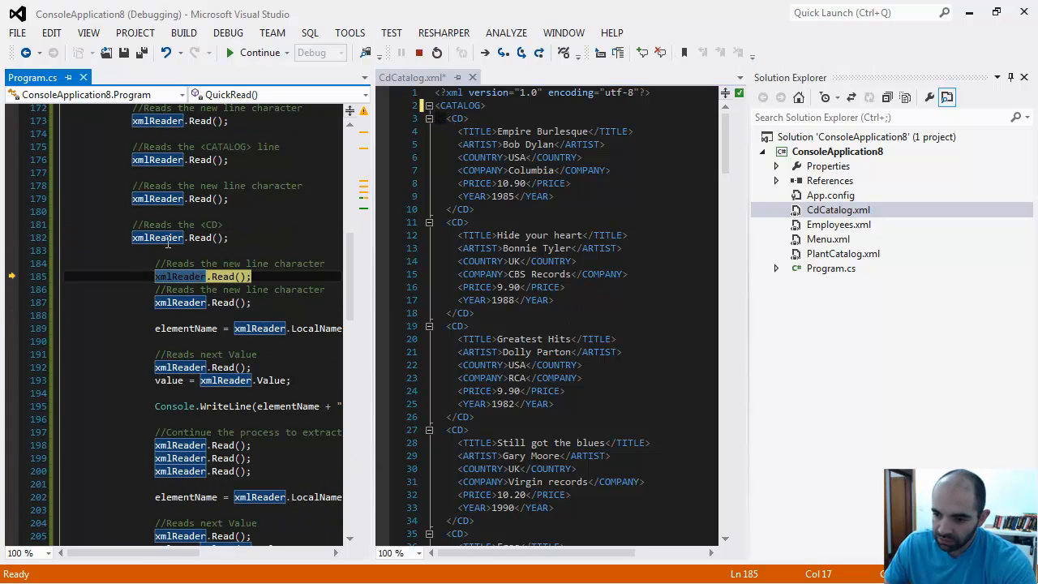
{"action": "key", "text": "F10"}
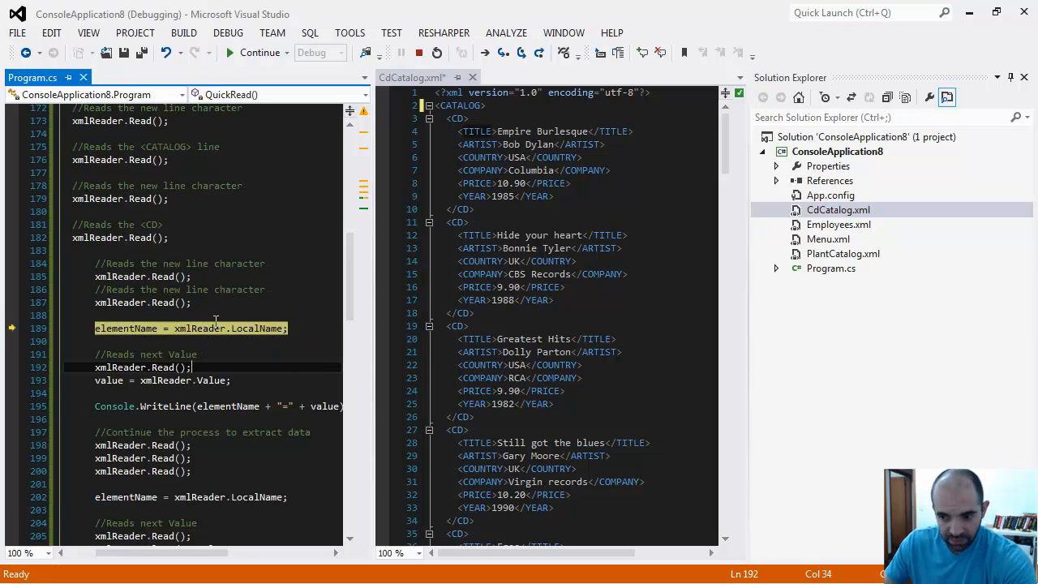
{"action": "mouse_move", "coordinate": [243, 327]}
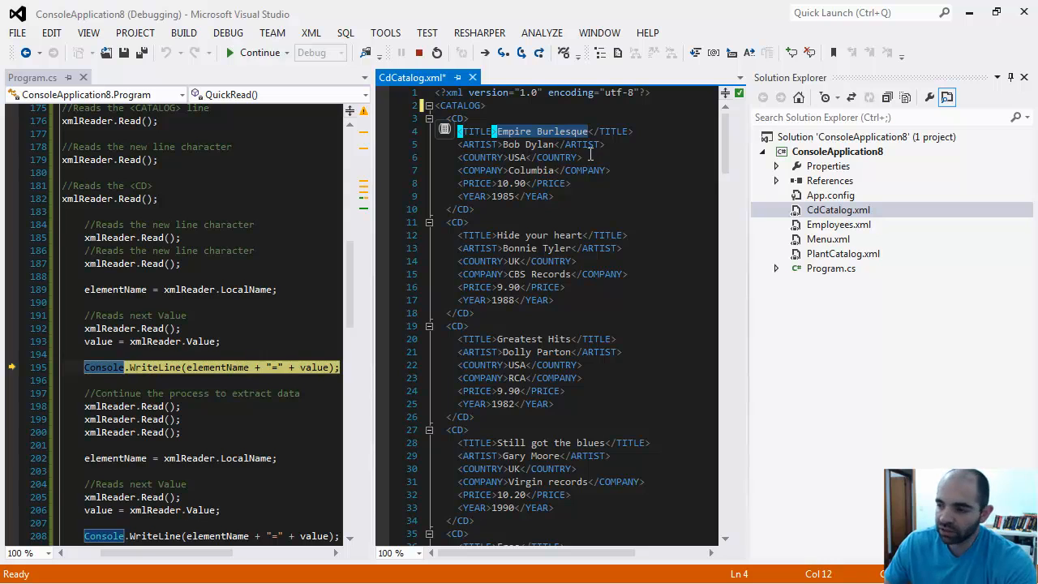
Step: Point out the first CD's title, Empire Burlesque, in the XML for comparison
{"action": "left_click", "coordinate": [522, 181]}
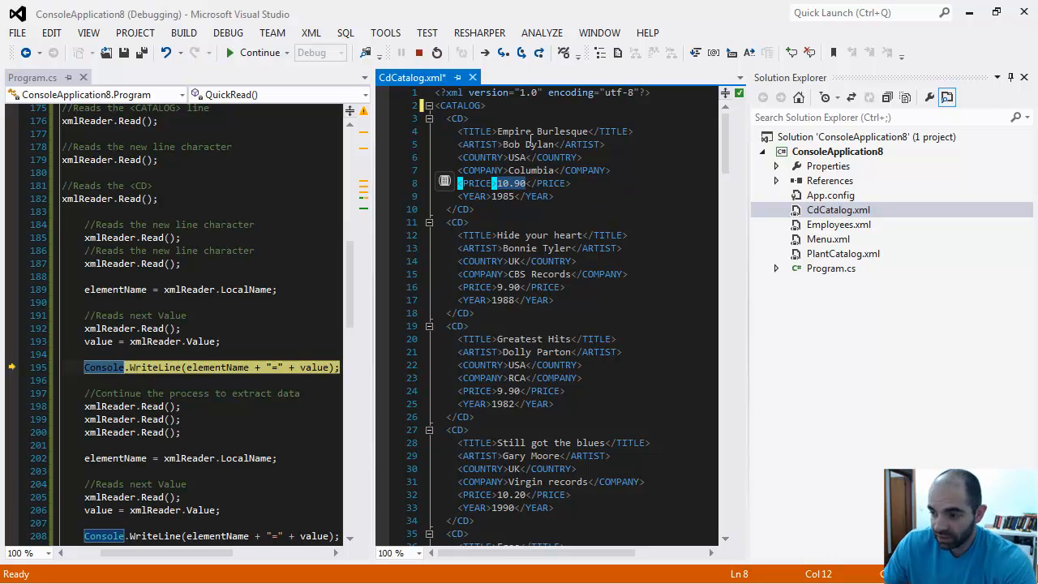
{"action": "mouse_move", "coordinate": [561, 250]}
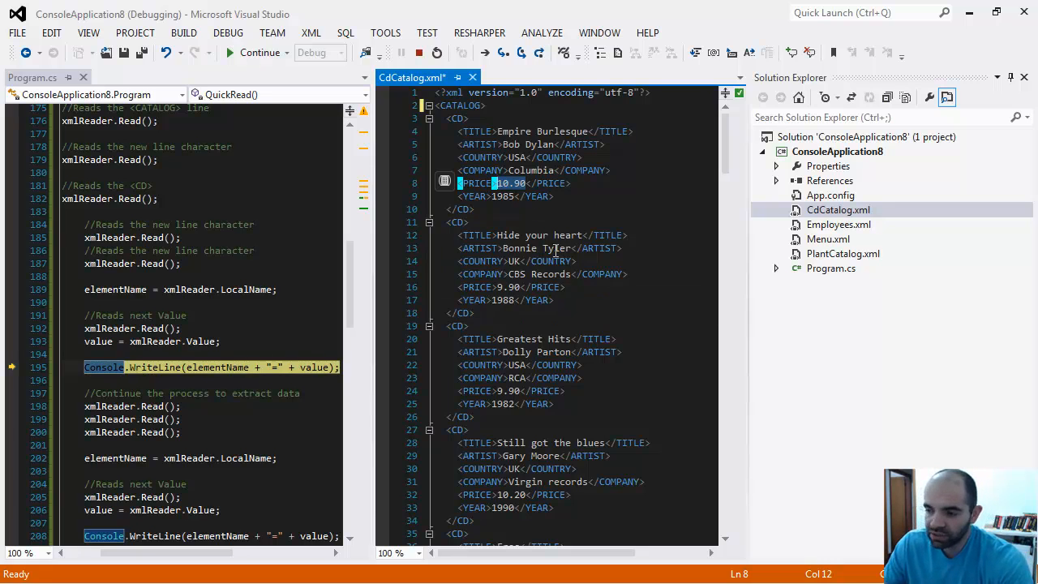
{"action": "mouse_move", "coordinate": [230, 332]}
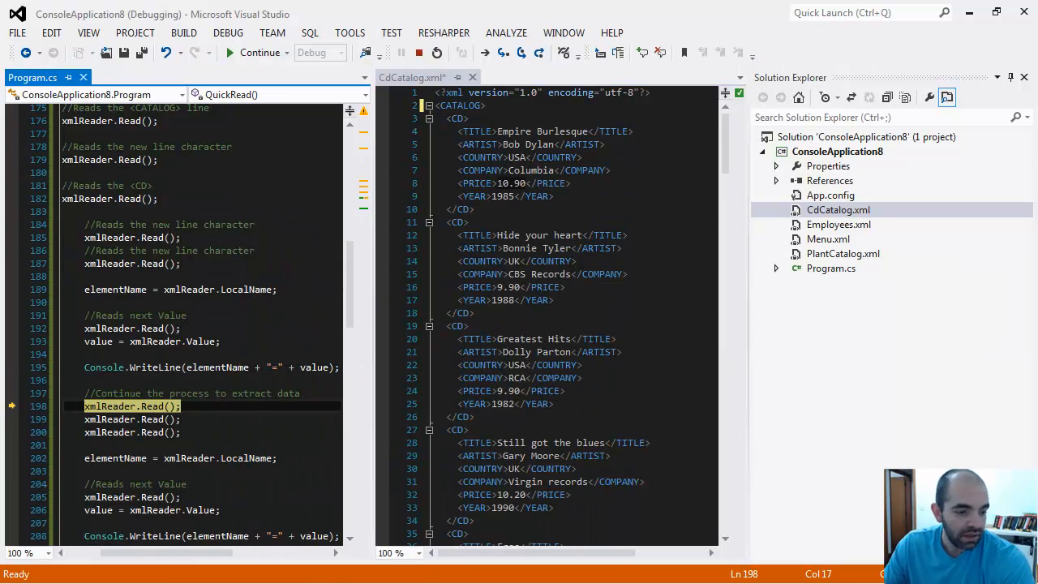
Step: Highlight xmlReader, step to the next Read call, and bring up its context menu
{"action": "double_click", "coordinate": [110, 405]}
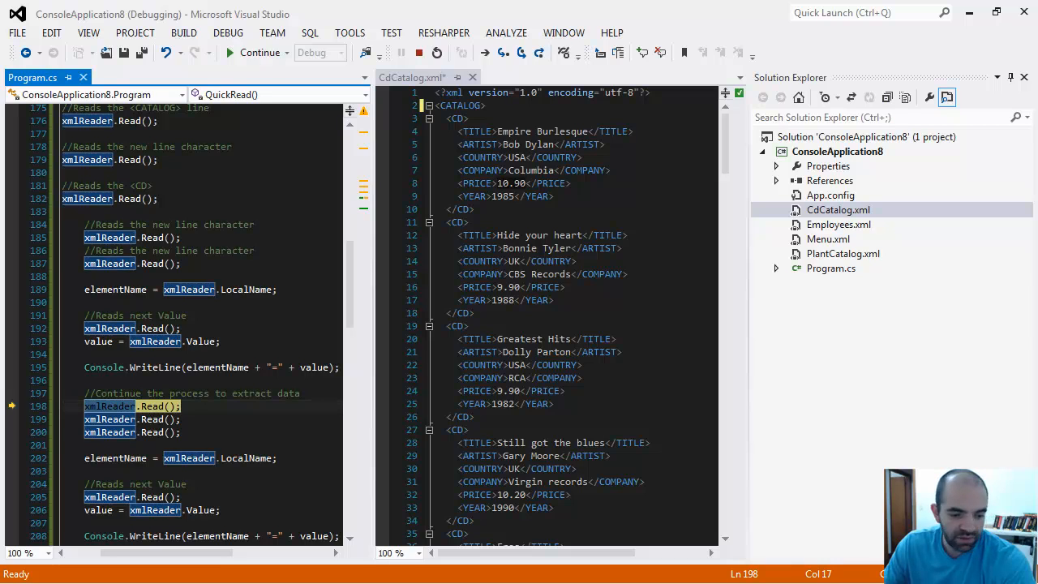
{"action": "left_click", "coordinate": [258, 52]}
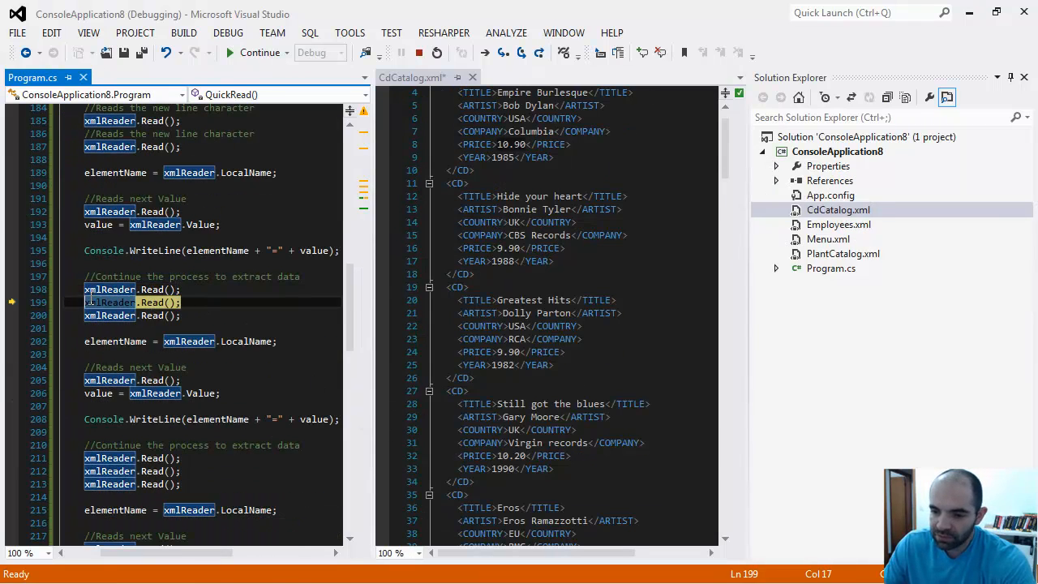
{"action": "right_click", "coordinate": [114, 301]}
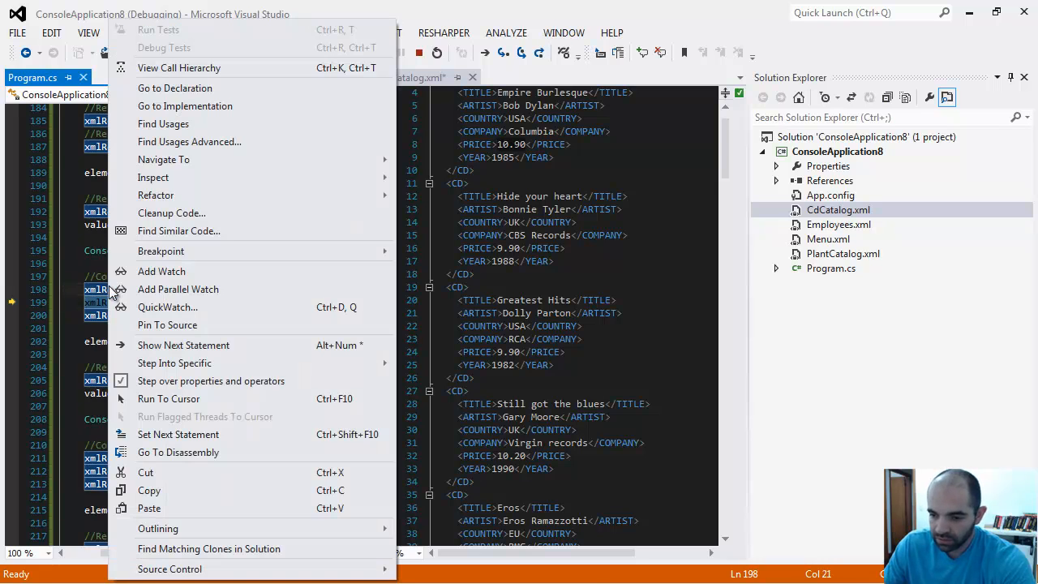
Step: Add a watch on xmlReader and step until Watch 1 shows Name="ARTIST"
{"action": "left_click", "coordinate": [162, 271]}
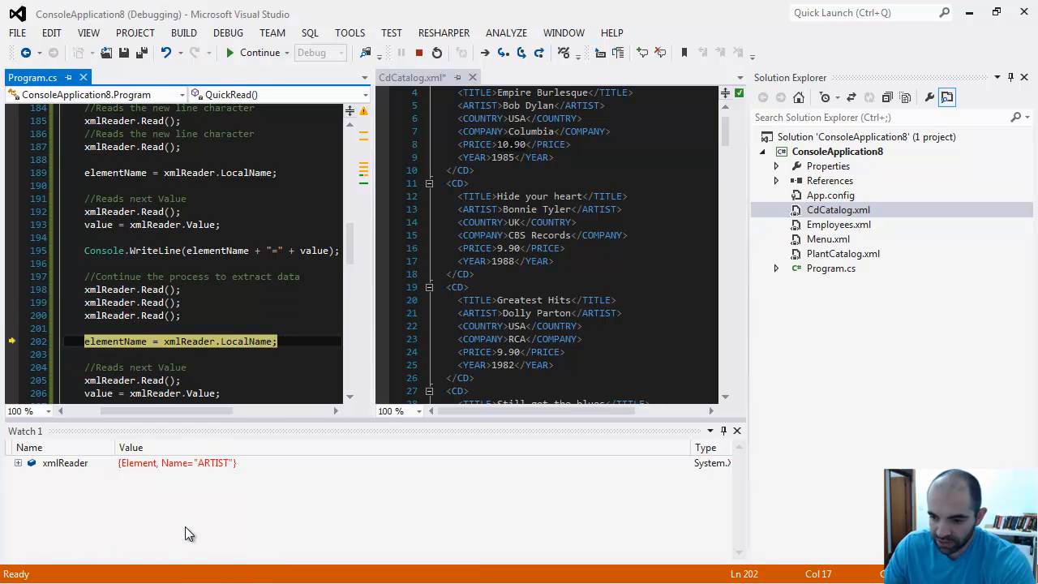
{"action": "scroll", "scroll_direction": "down", "scroll_amount": 3}
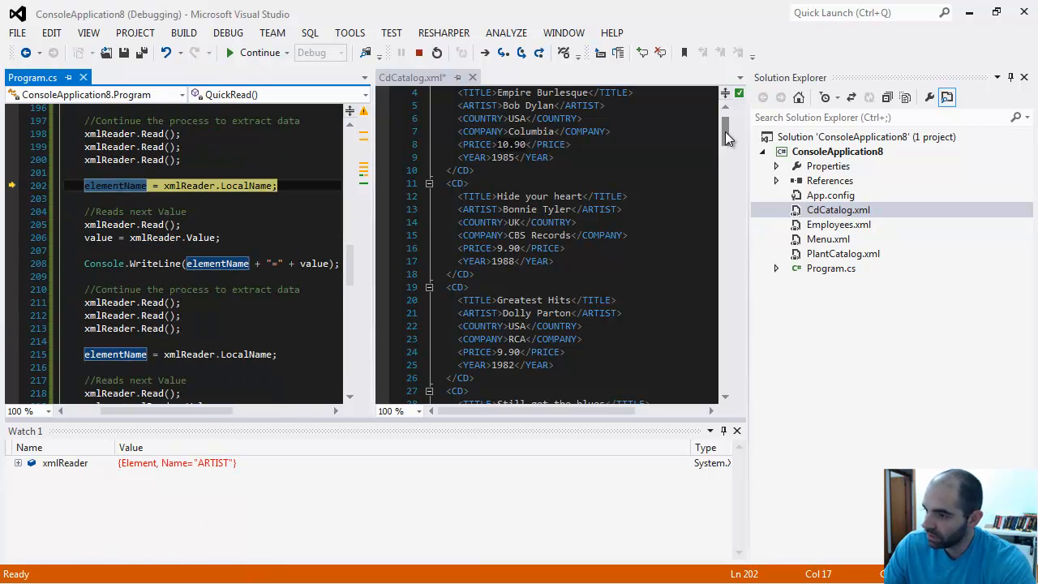
Step: Check the ARTIST=Bob Dylan output, then step on to the while-Read loop with xmlReader at 10.90
{"action": "scroll", "scroll_direction": "up", "scroll_amount": 3}
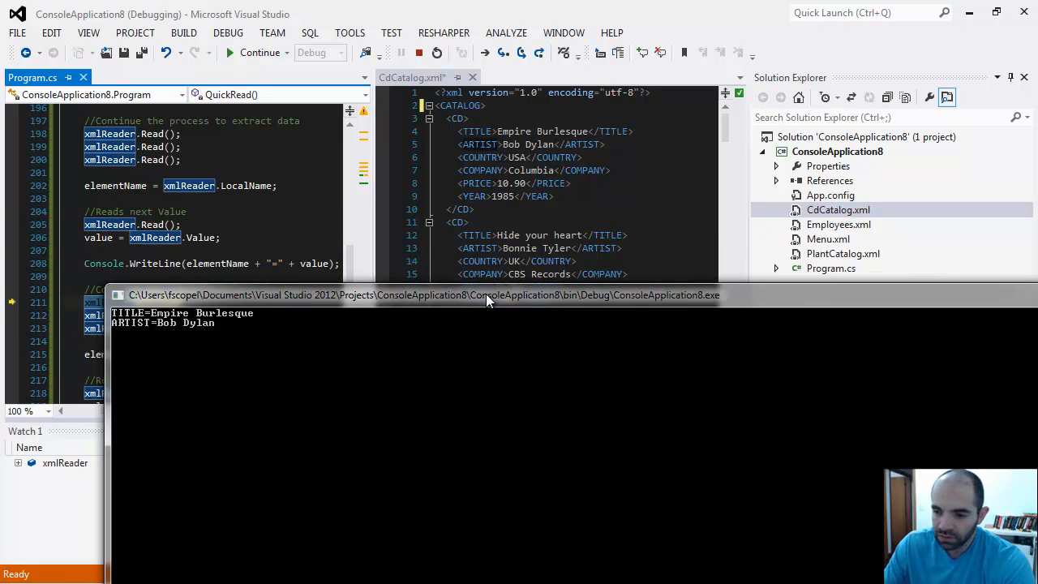
{"action": "left_click", "coordinate": [257, 52]}
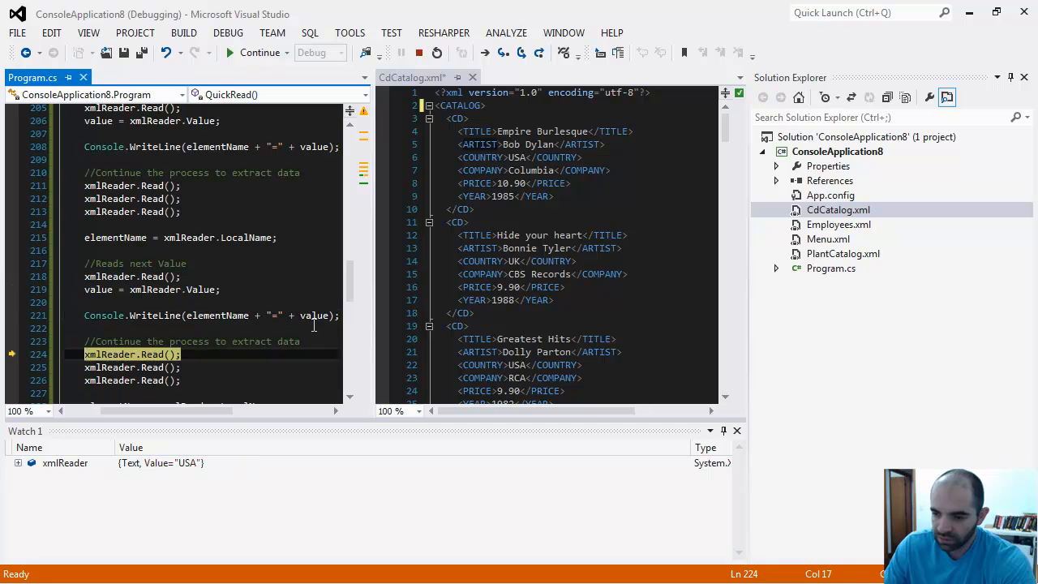
{"action": "key", "text": "F10"}
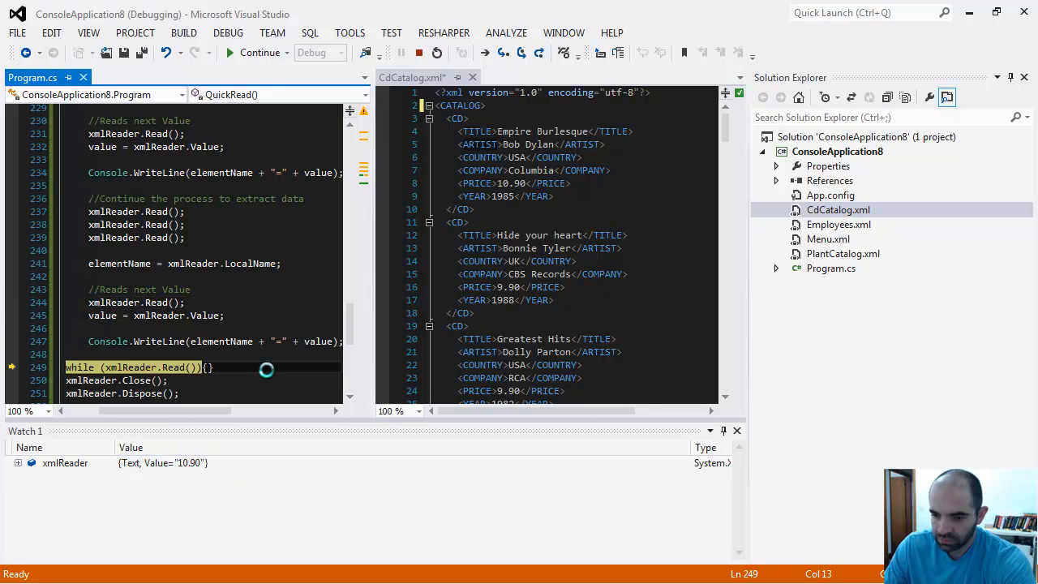
Step: View the console output listing all five CD values, then widen the Program.cs editor
{"action": "left_click", "coordinate": [258, 52]}
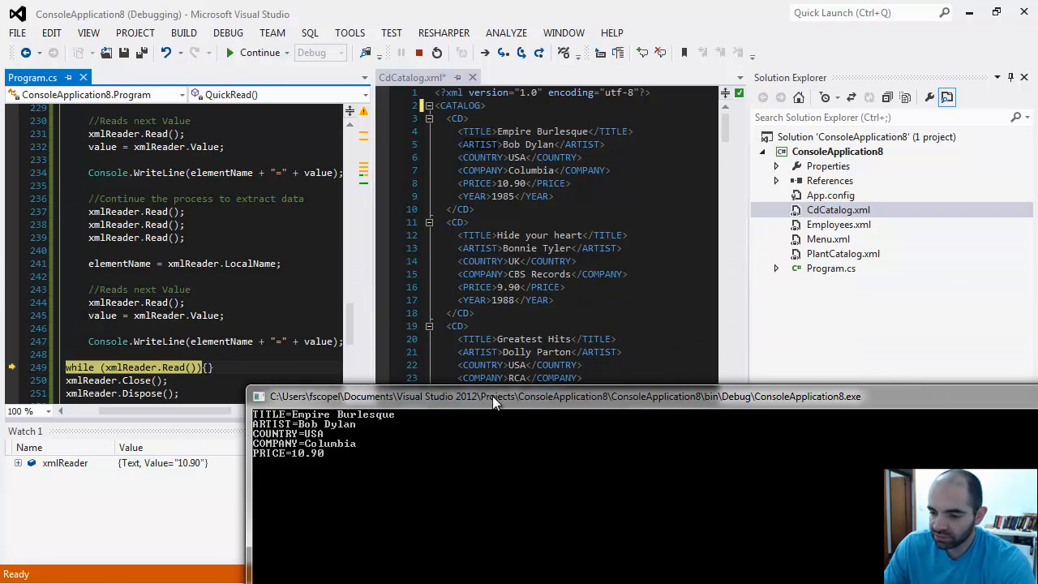
{"action": "left_click_drag", "start_coordinate": [494, 396], "coordinate": [430, 341]}
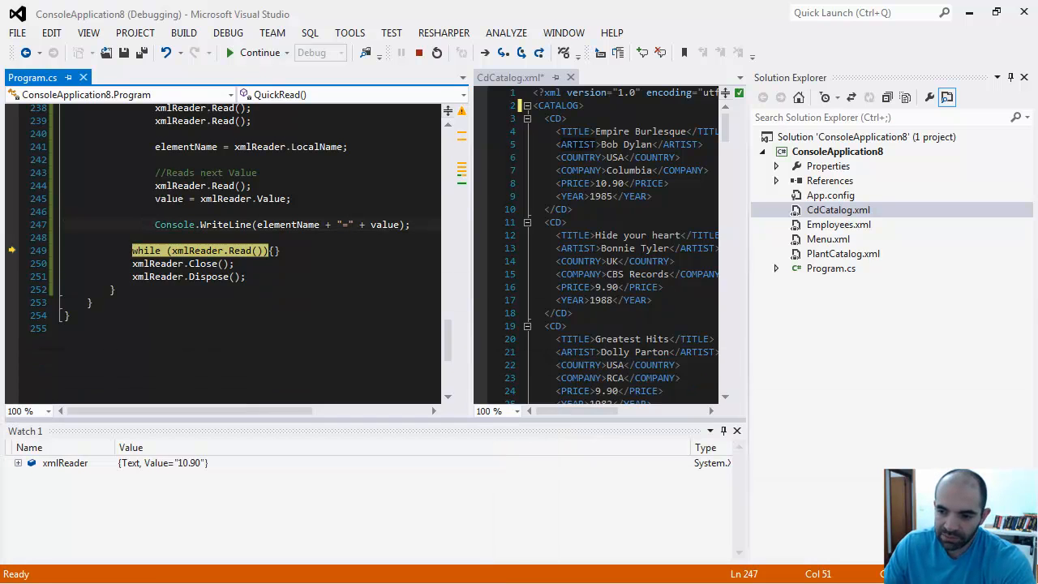
{"action": "mouse_move", "coordinate": [9, 269]}
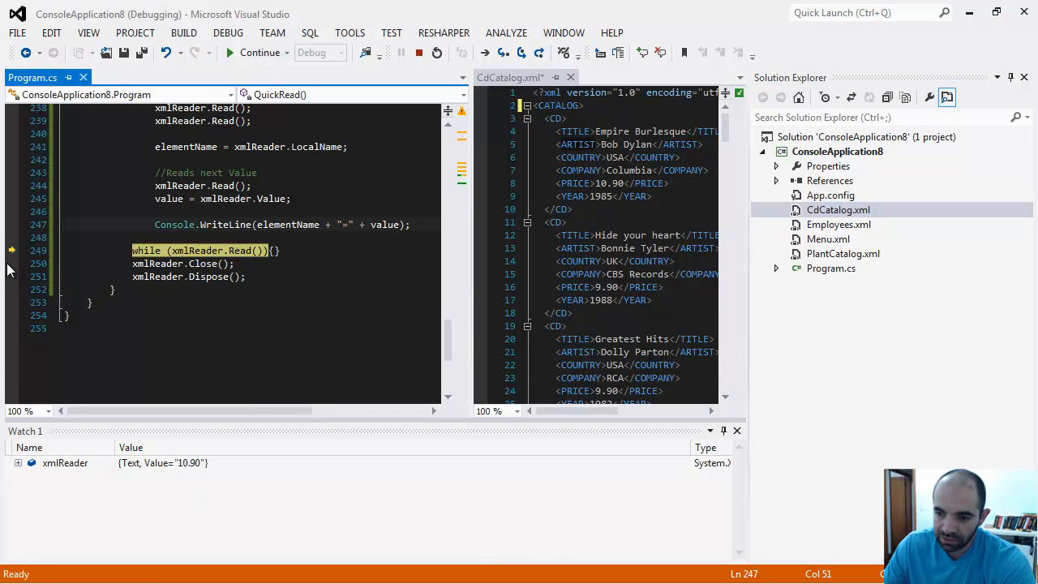